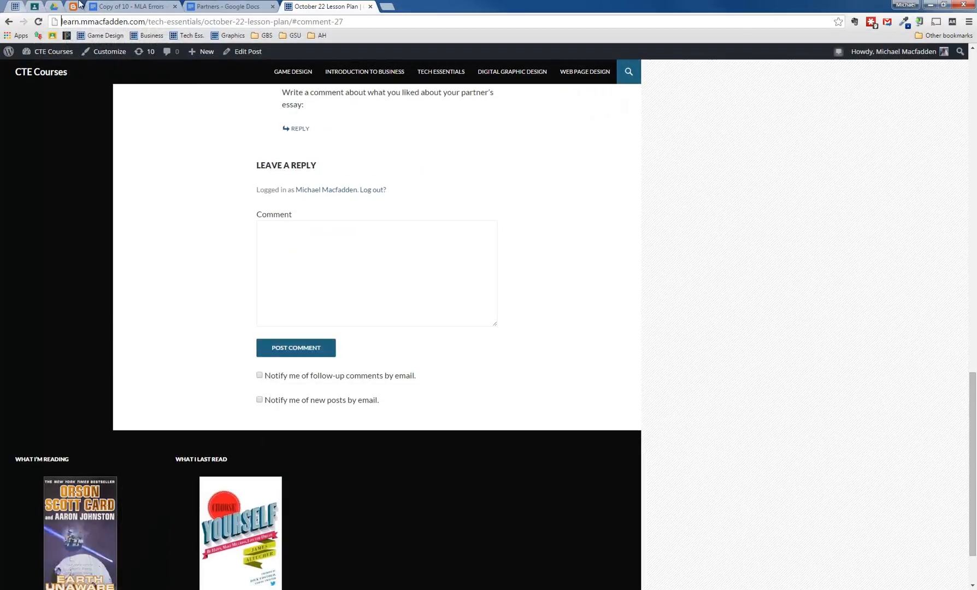
Step: Switch from the WordPress lesson plan page to the Blogger home listing the user's blogs
left_click(73, 6)
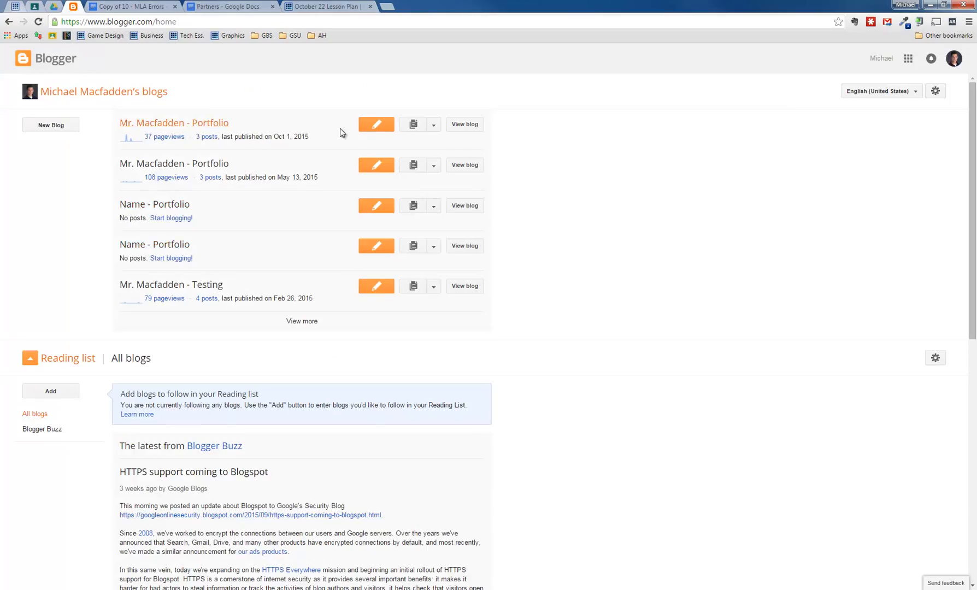
Step: View the published Mr. Macfadden - Portfolio blog and browse its Contact and About pages
left_click(464, 123)
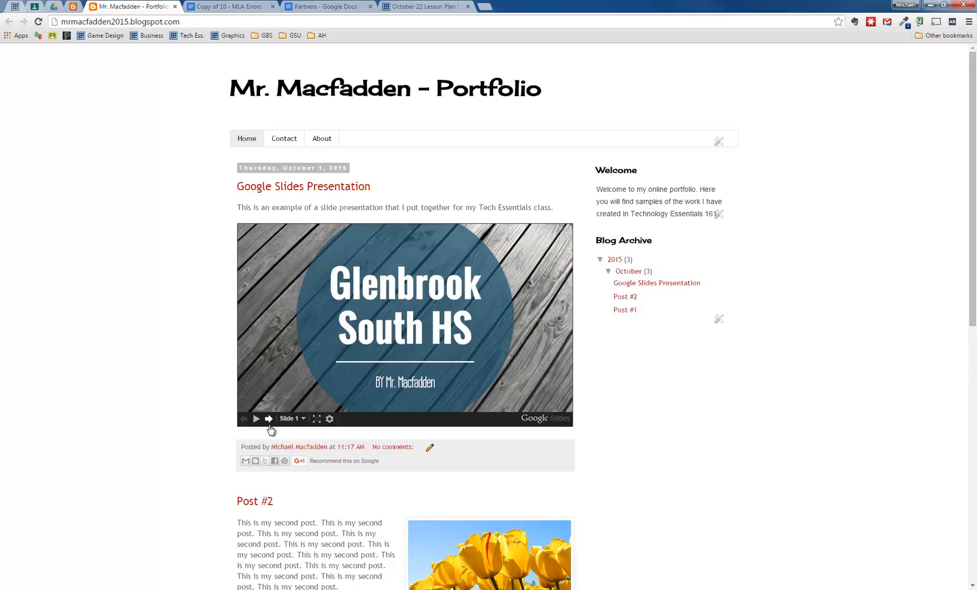
mouse_move(268, 423)
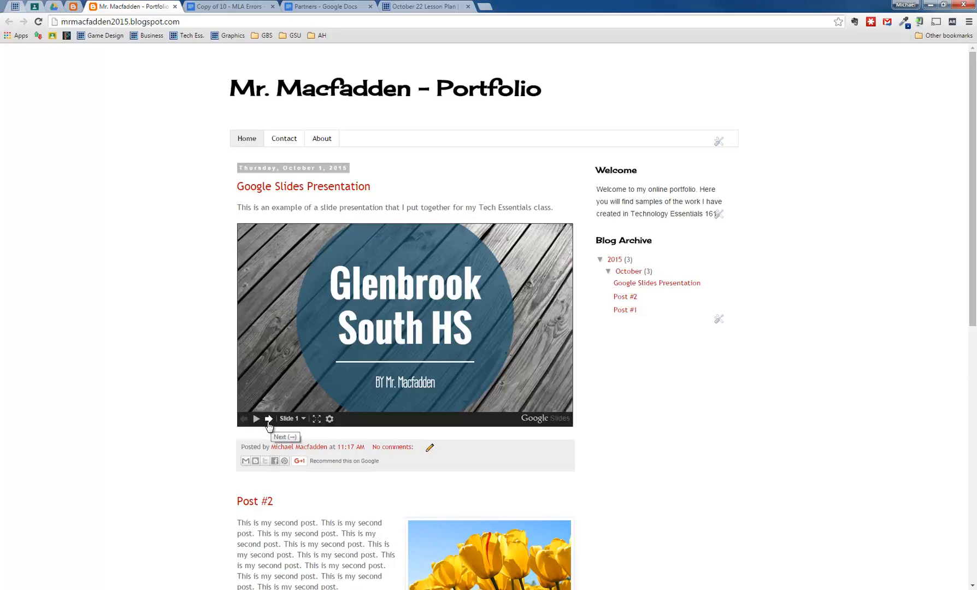
left_click(283, 138)
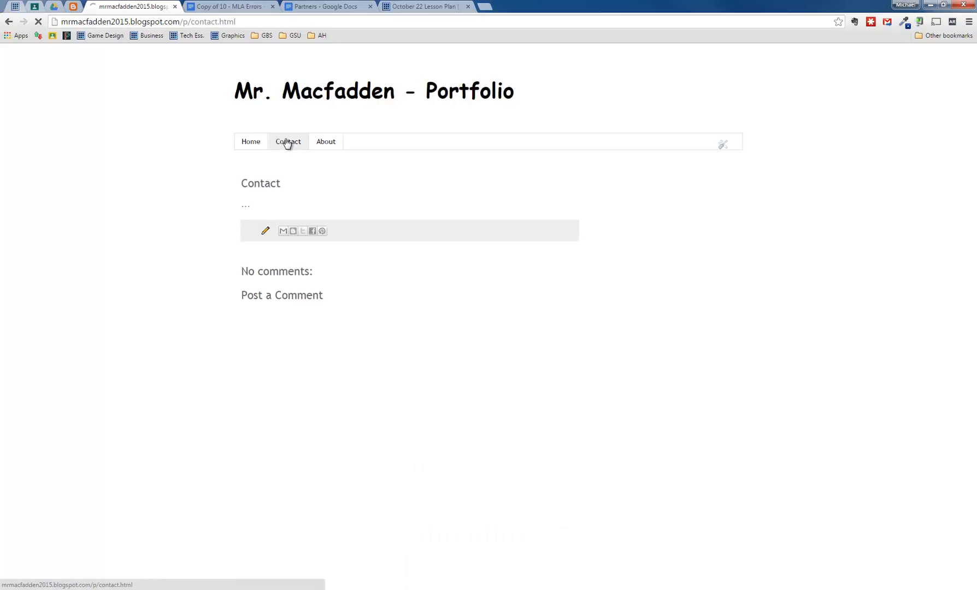
left_click(326, 141)
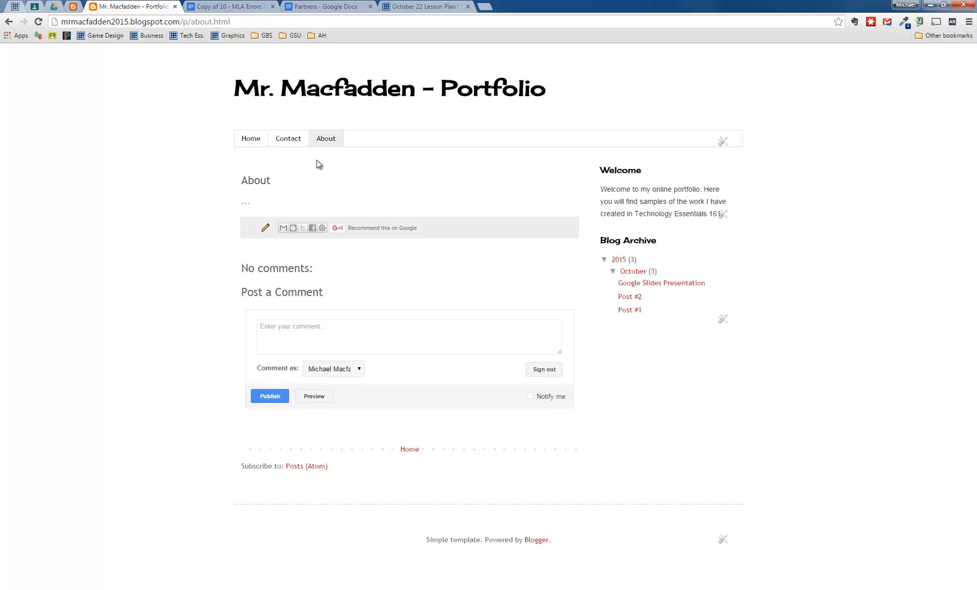
mouse_move(248, 115)
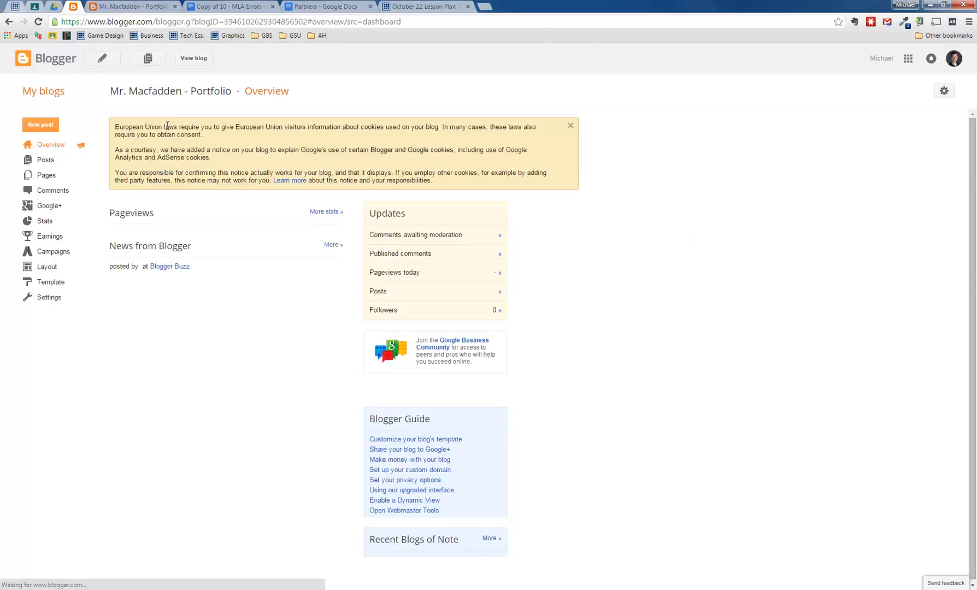
Step: Create a new post titled 'MLA Essay' and move to its empty body
left_click(39, 125)
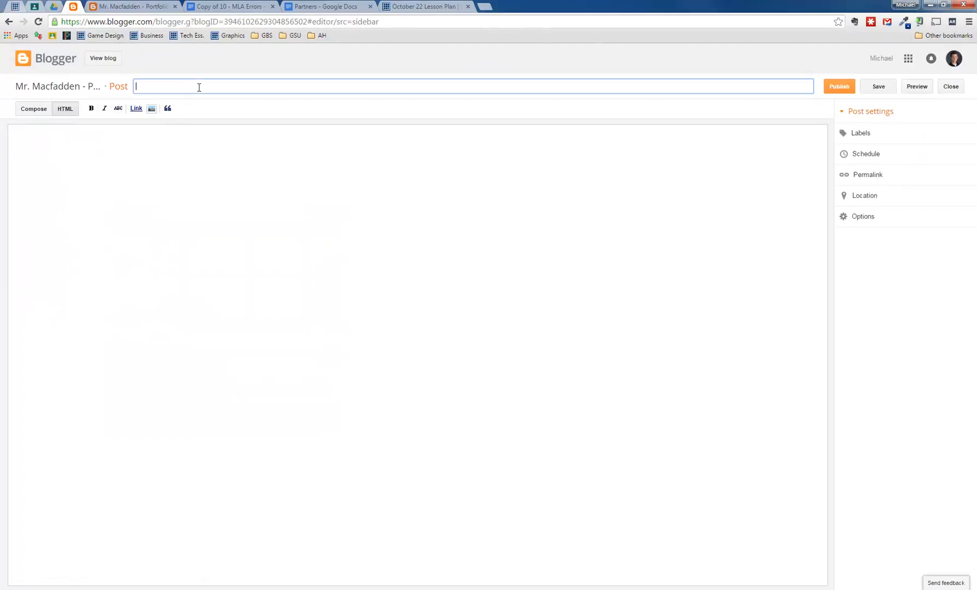
type("M")
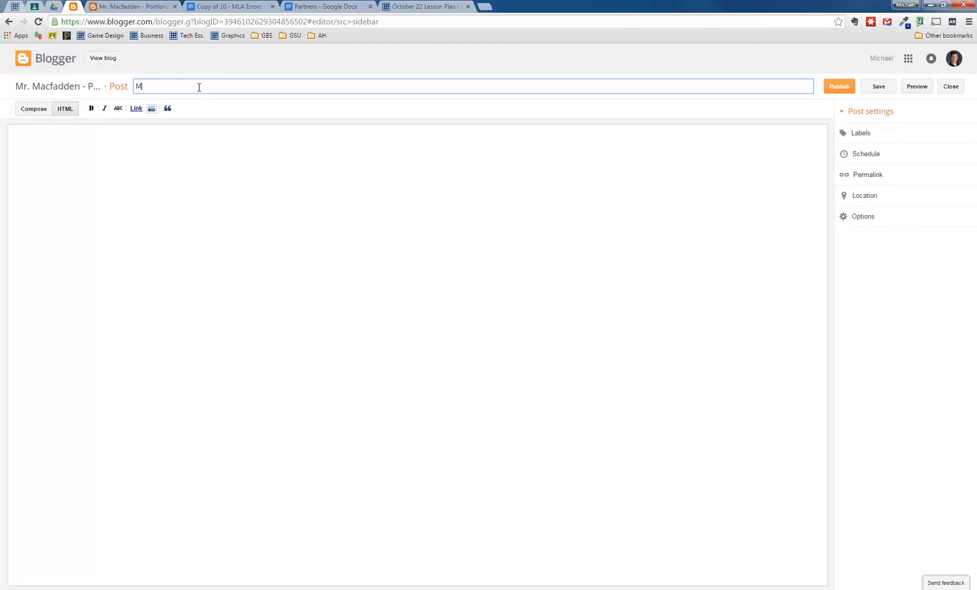
type("LA Essay")
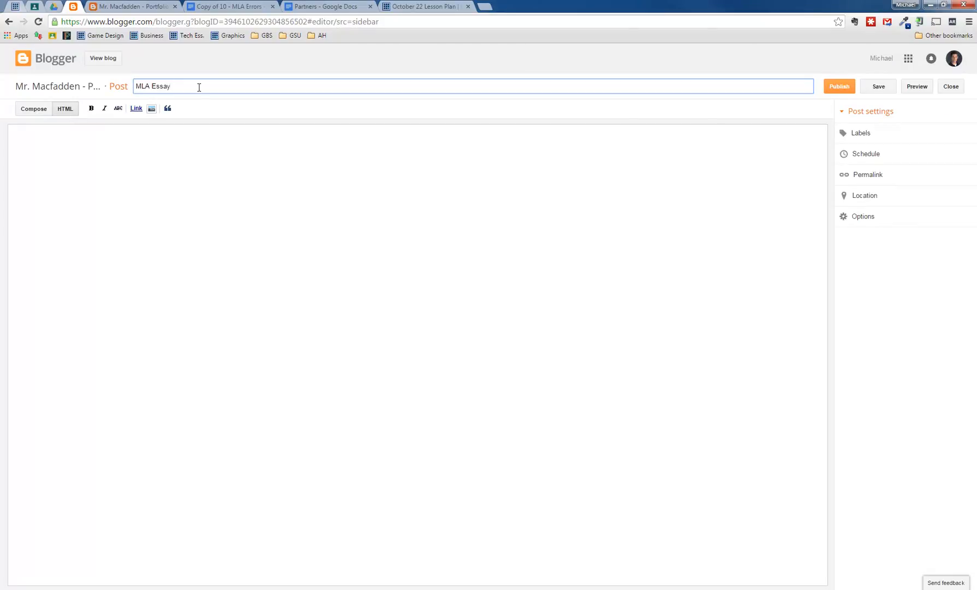
left_click(346, 183)
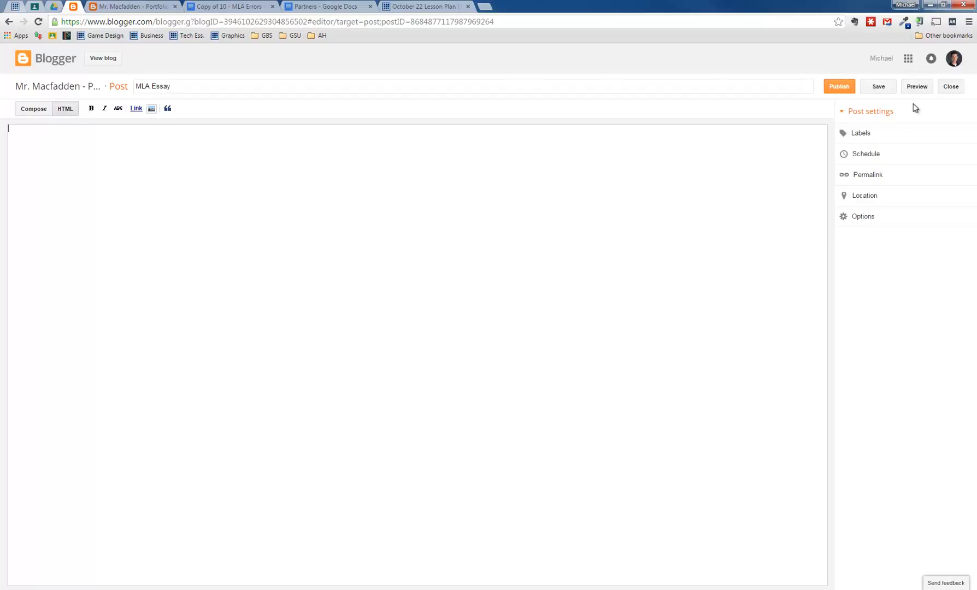
mouse_move(754, 178)
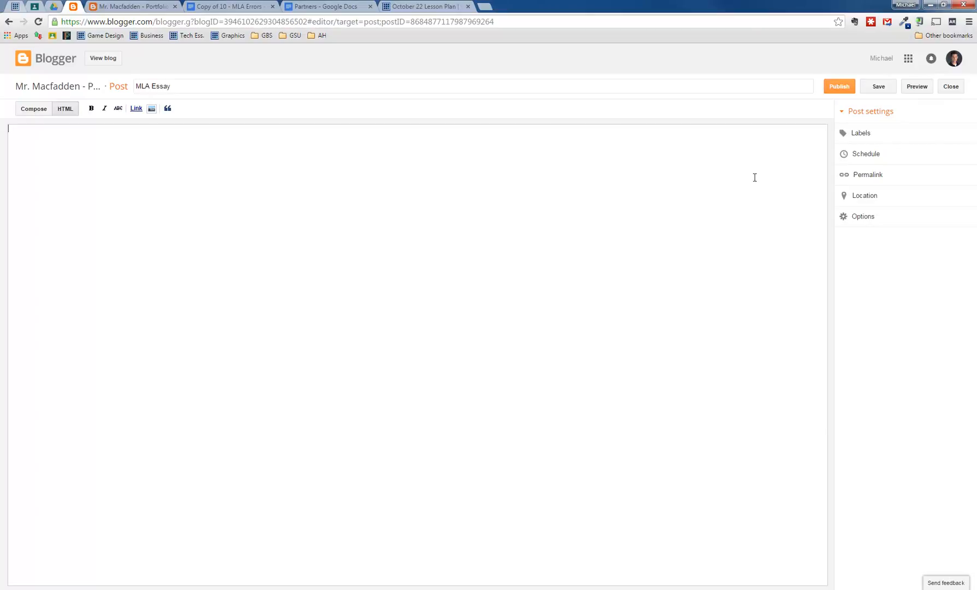
mouse_move(761, 160)
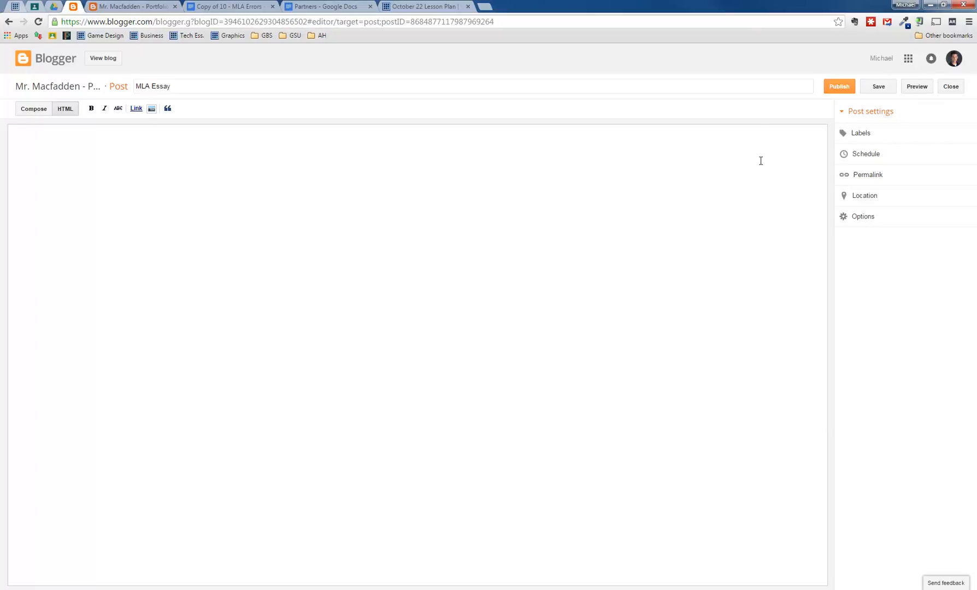
mouse_move(421, 264)
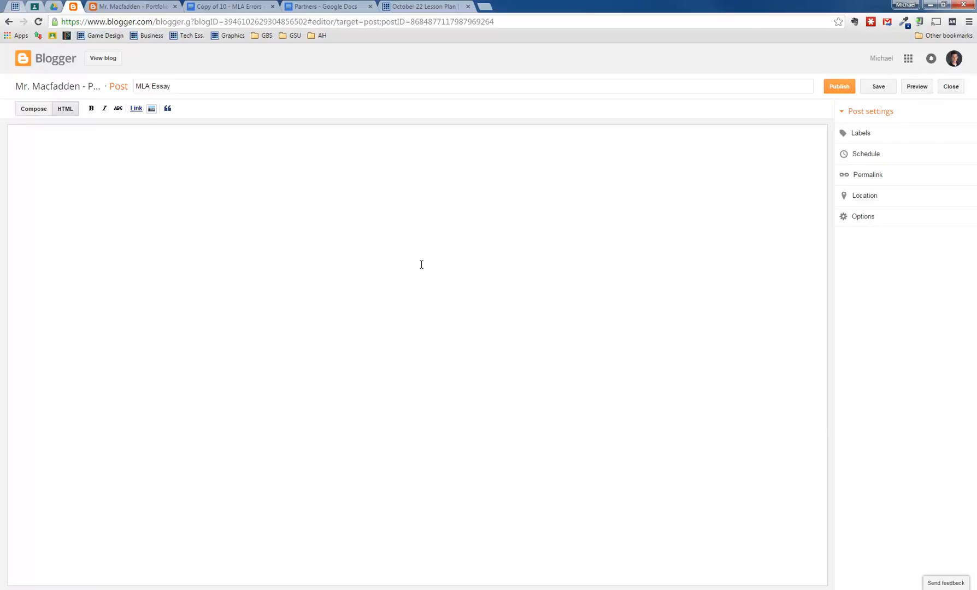
mouse_move(220, 263)
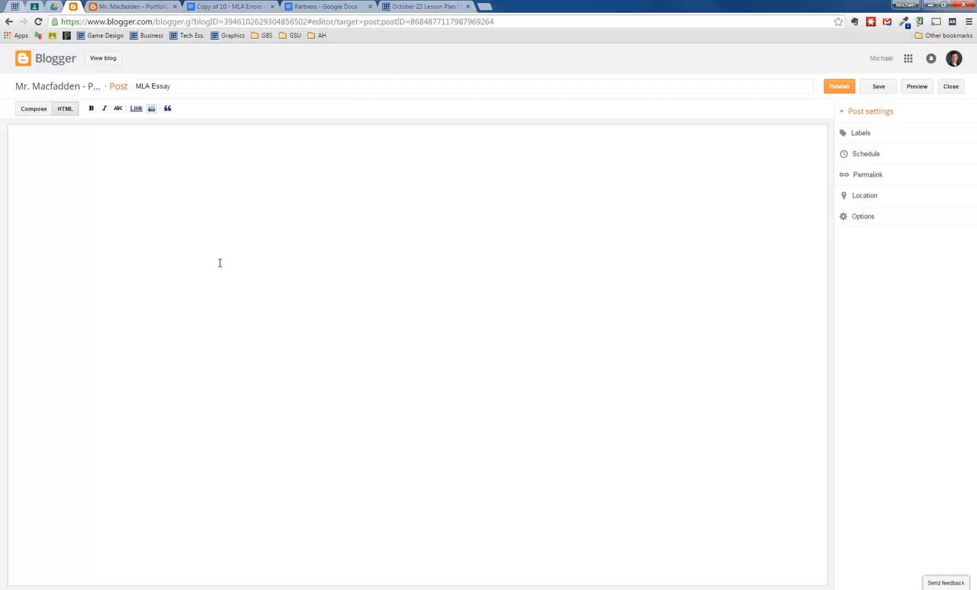